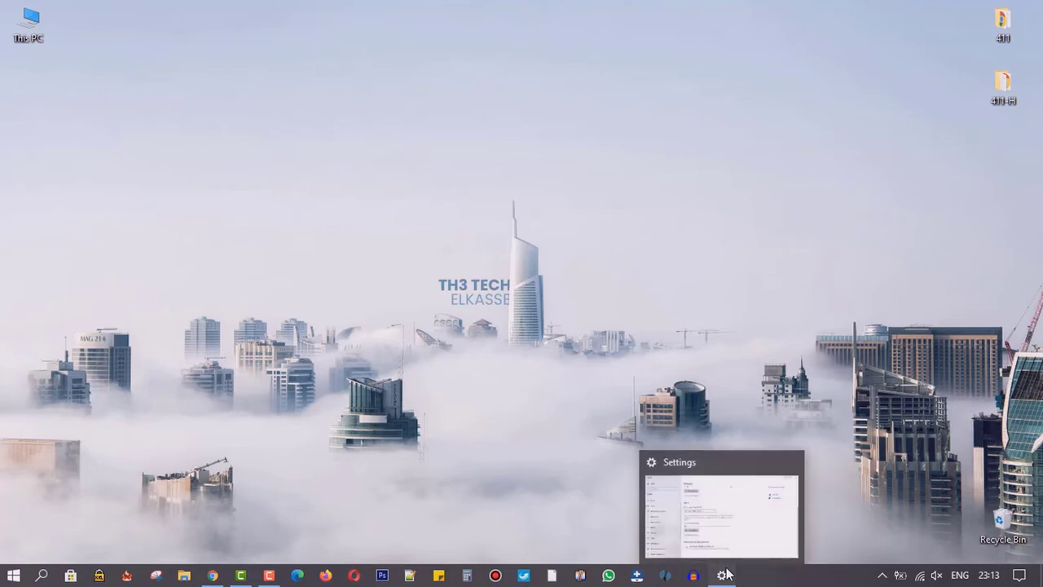
Review the Recording devices list in the Sound dialog.
{"action": "left_click", "coordinate": [720, 574]}
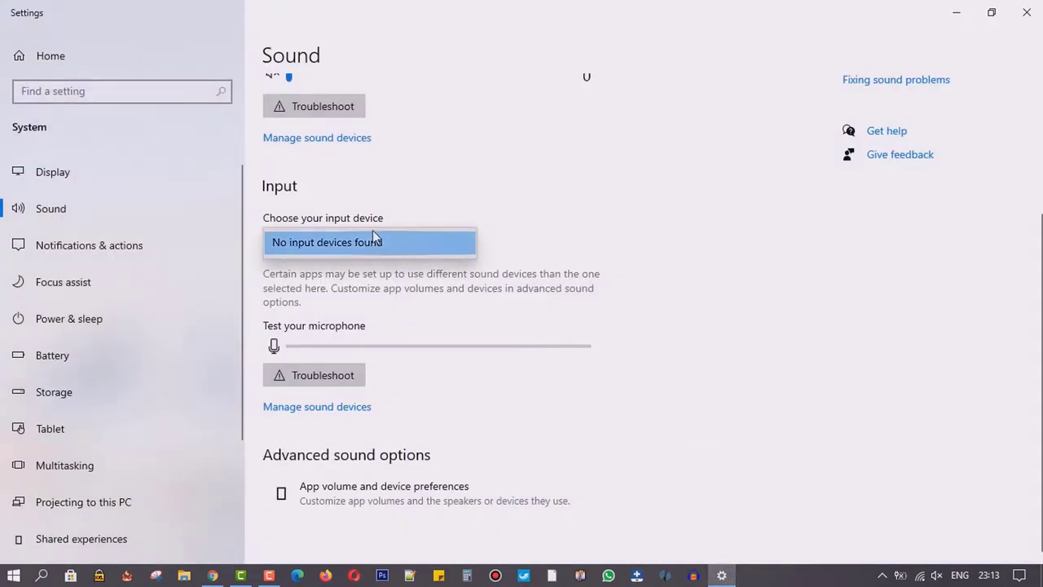
{"action": "scroll", "scroll_direction": "up", "scroll_amount": 3}
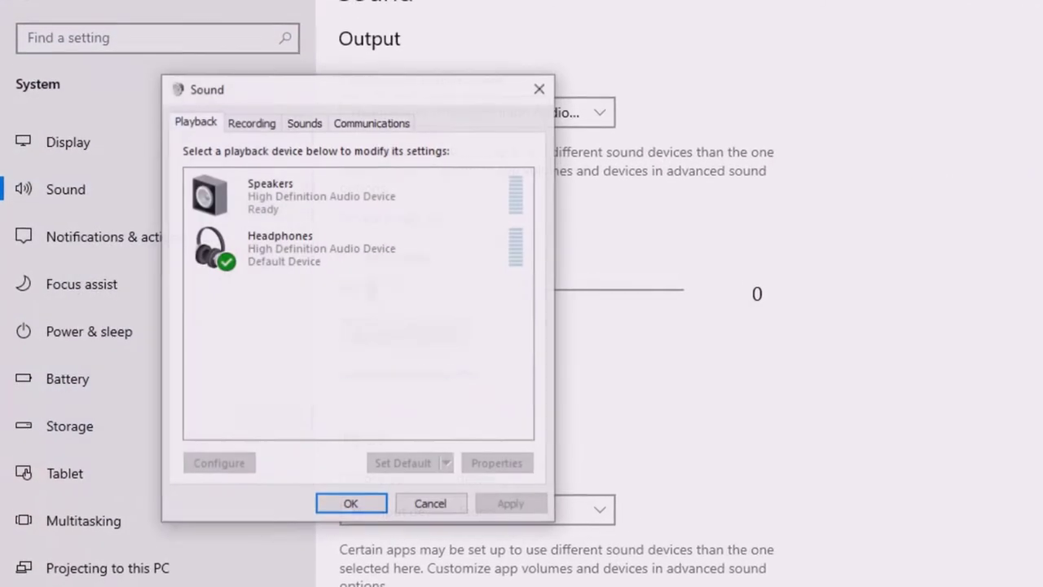
{"action": "left_click", "coordinate": [251, 124]}
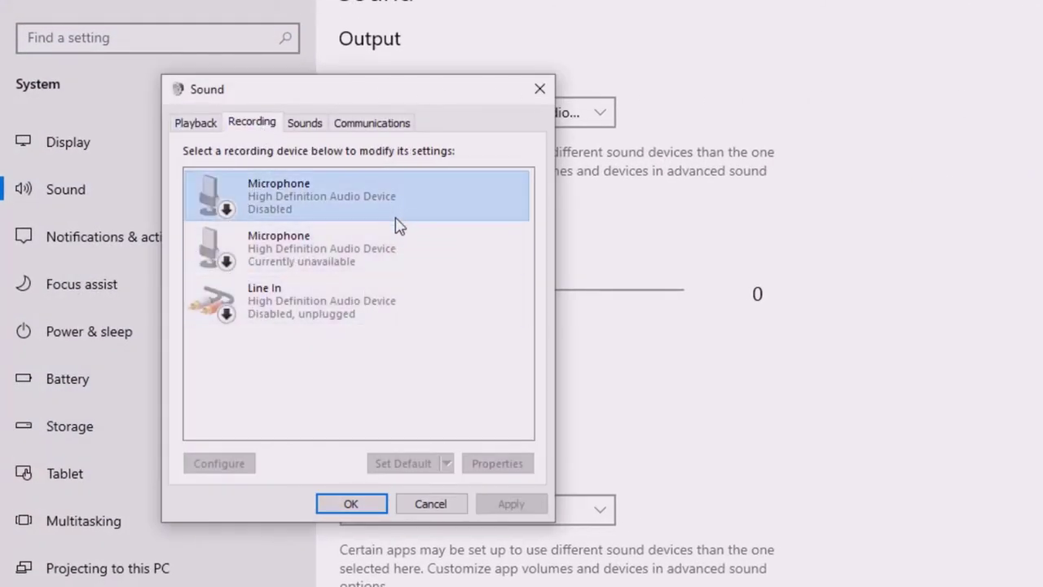
{"action": "left_click", "coordinate": [378, 362]}
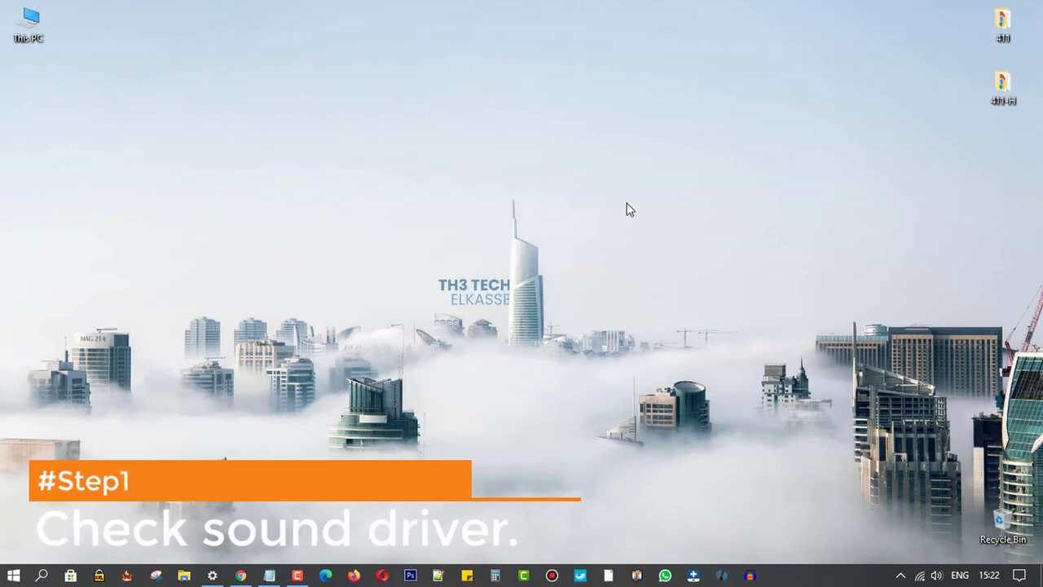
Inspect the Audio inputs and outputs category in Device Manager via This PC > Manage.
{"action": "right_click", "coordinate": [27, 20]}
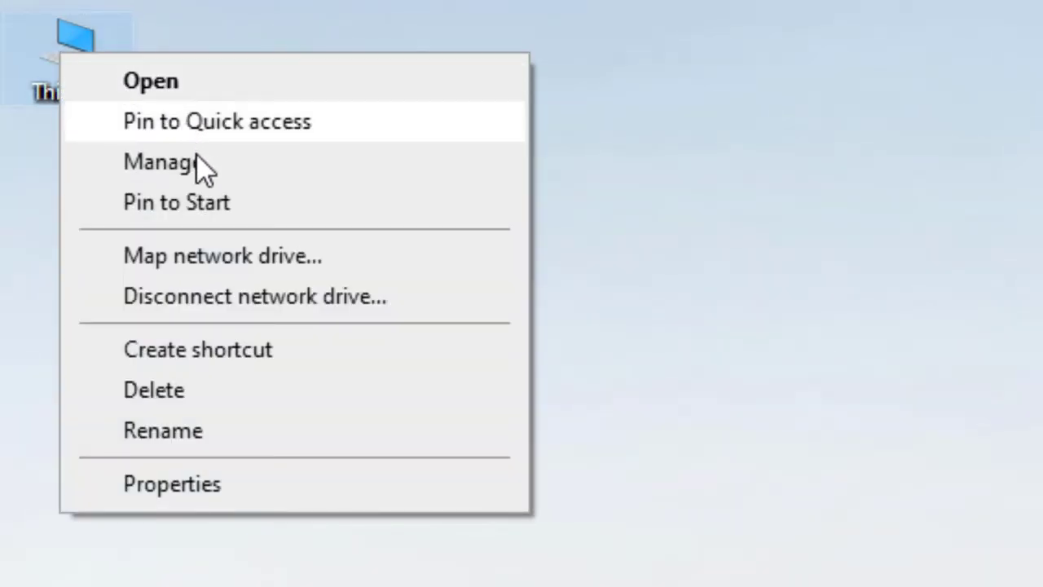
{"action": "left_click", "coordinate": [159, 162]}
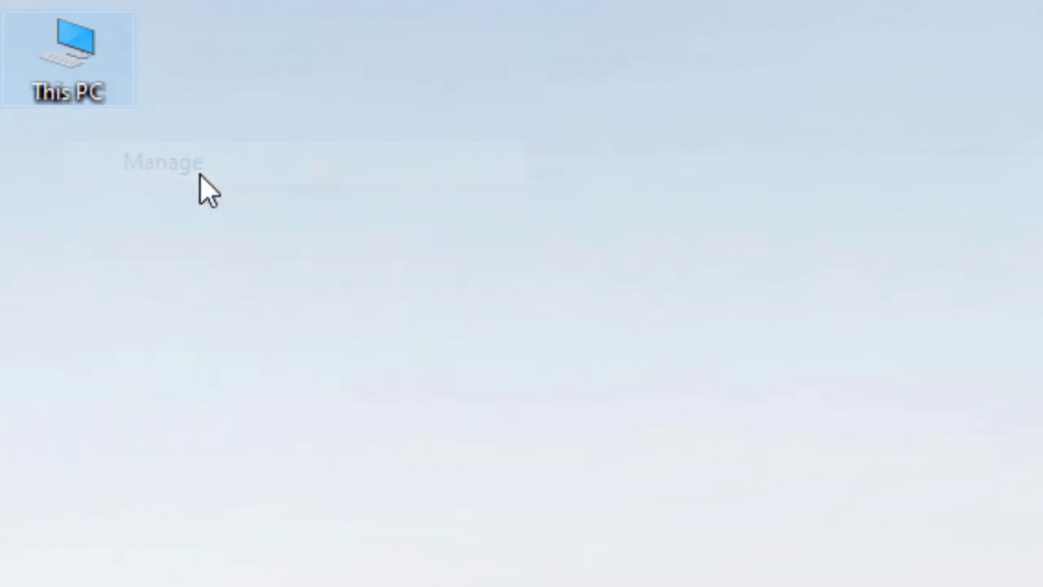
{"action": "left_click", "coordinate": [163, 162]}
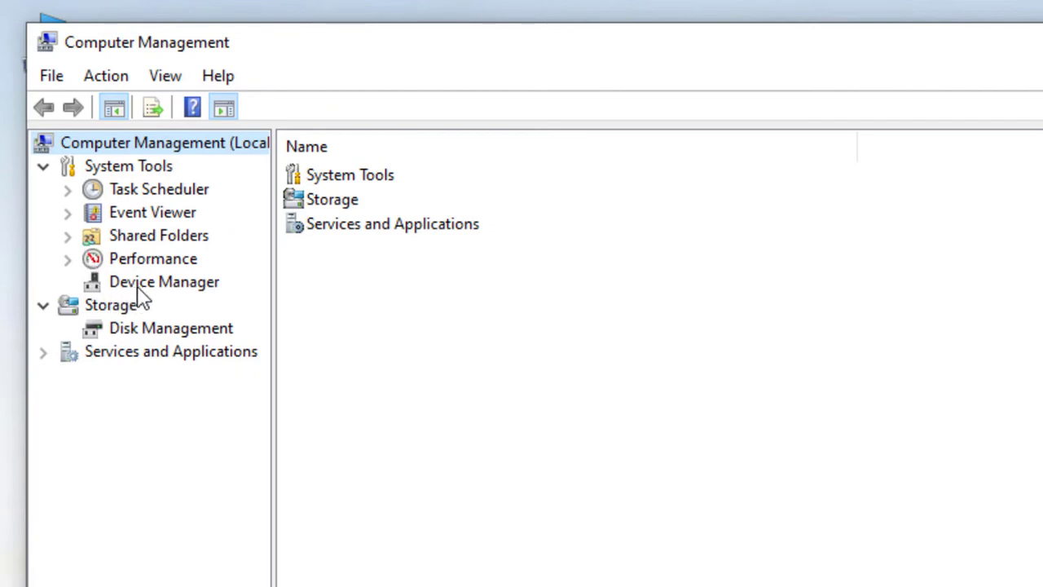
{"action": "left_click", "coordinate": [163, 281]}
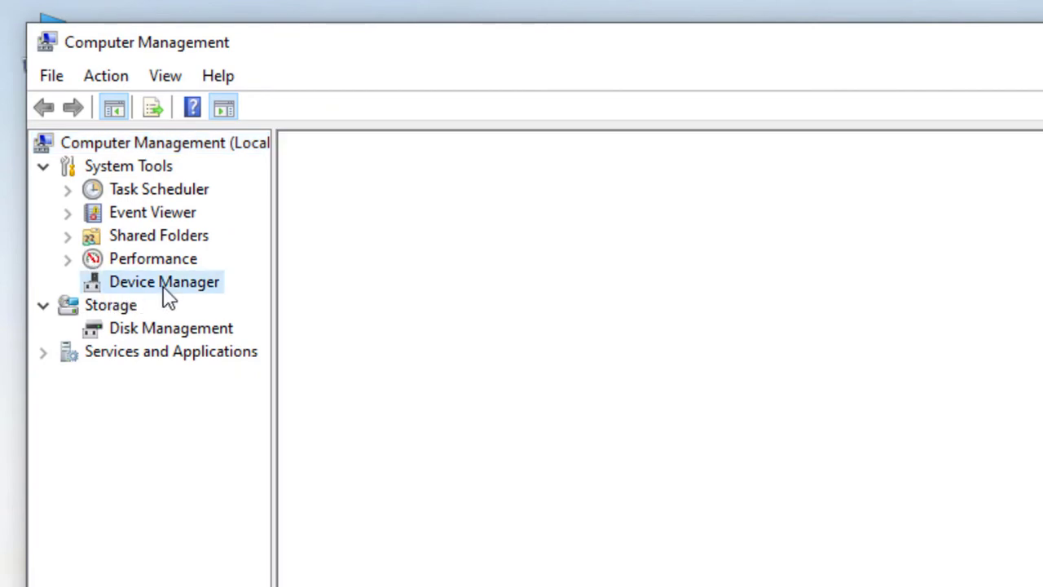
{"action": "left_click", "coordinate": [163, 280]}
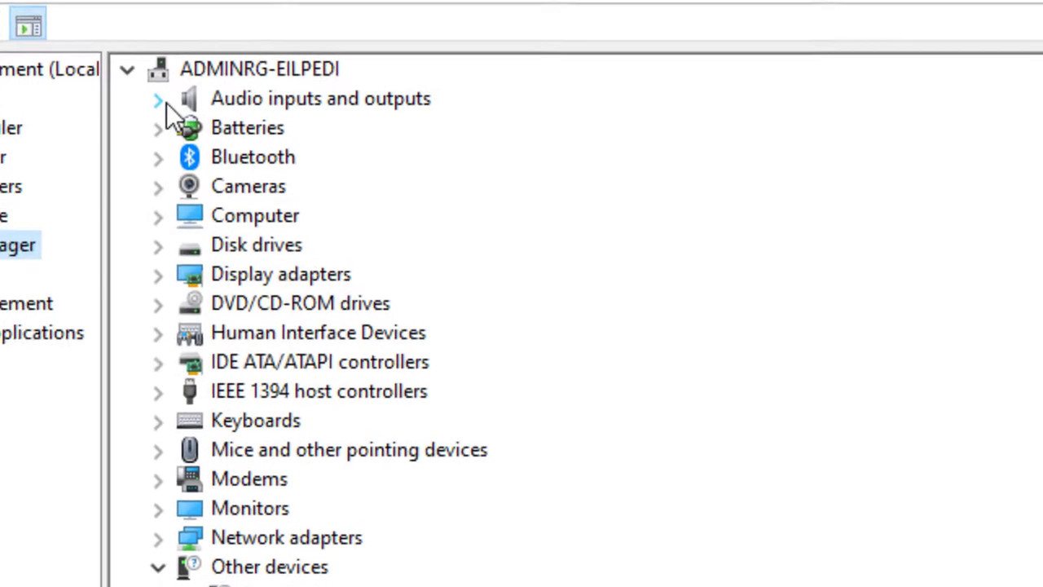
{"action": "left_click", "coordinate": [158, 99]}
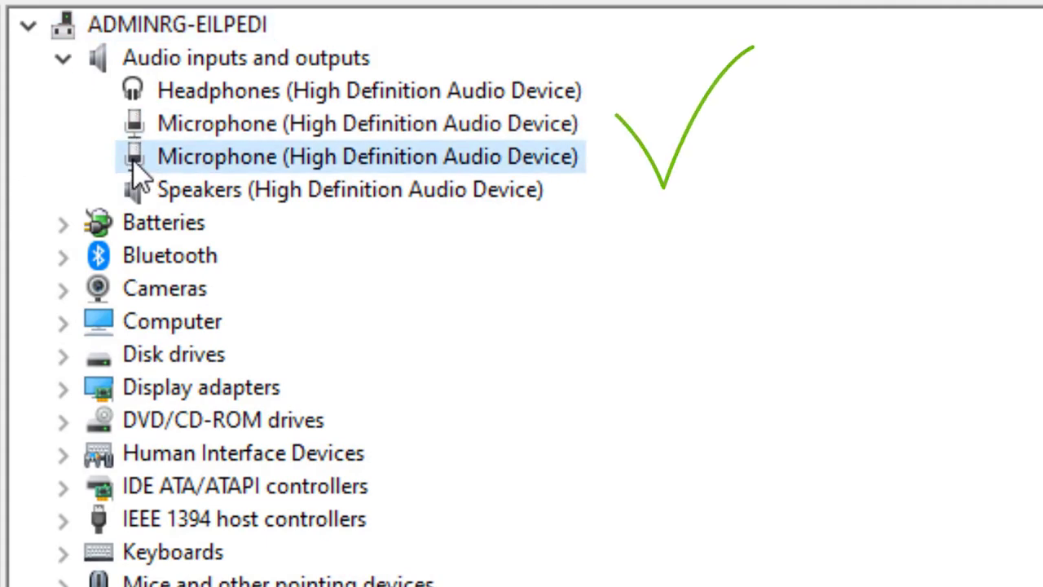
{"action": "scroll", "scroll_direction": "down", "scroll_amount": 3}
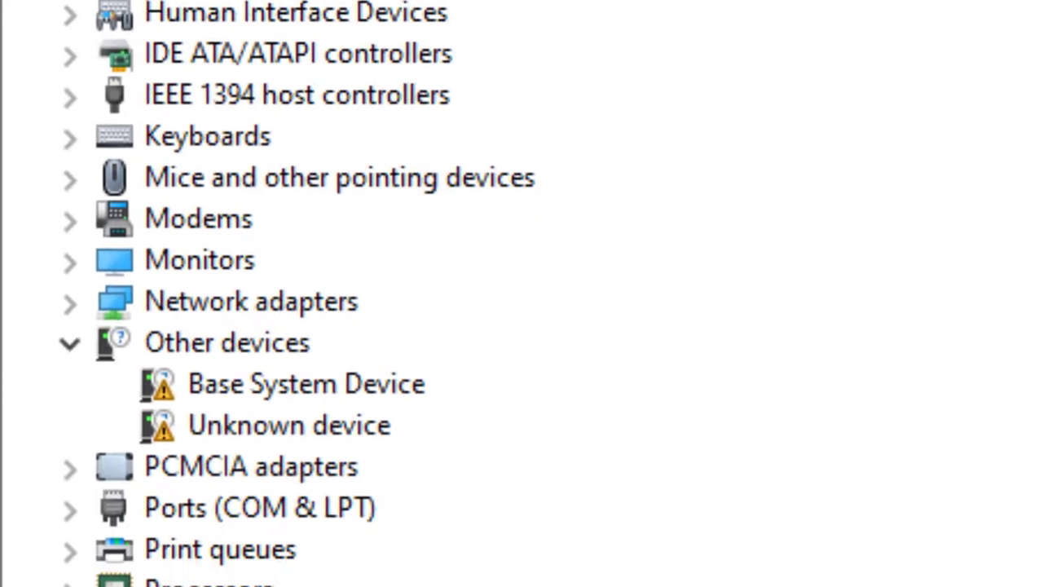
{"action": "scroll", "scroll_direction": "down", "scroll_amount": 3}
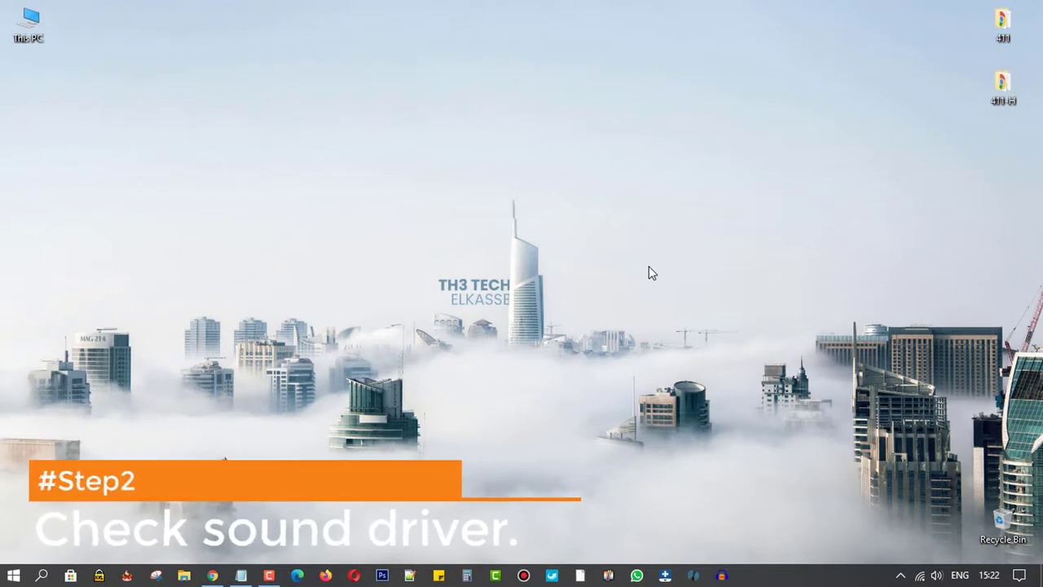
{"action": "mouse_move", "coordinate": [629, 228]}
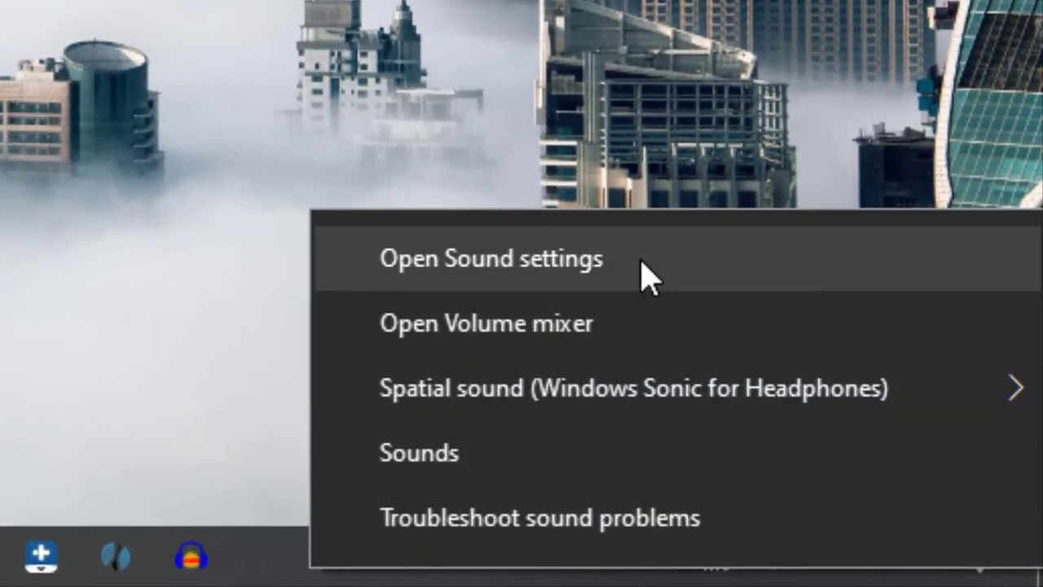
Turn on microphone access for this device, for Store apps and for desktop apps.
{"action": "left_click", "coordinate": [489, 258]}
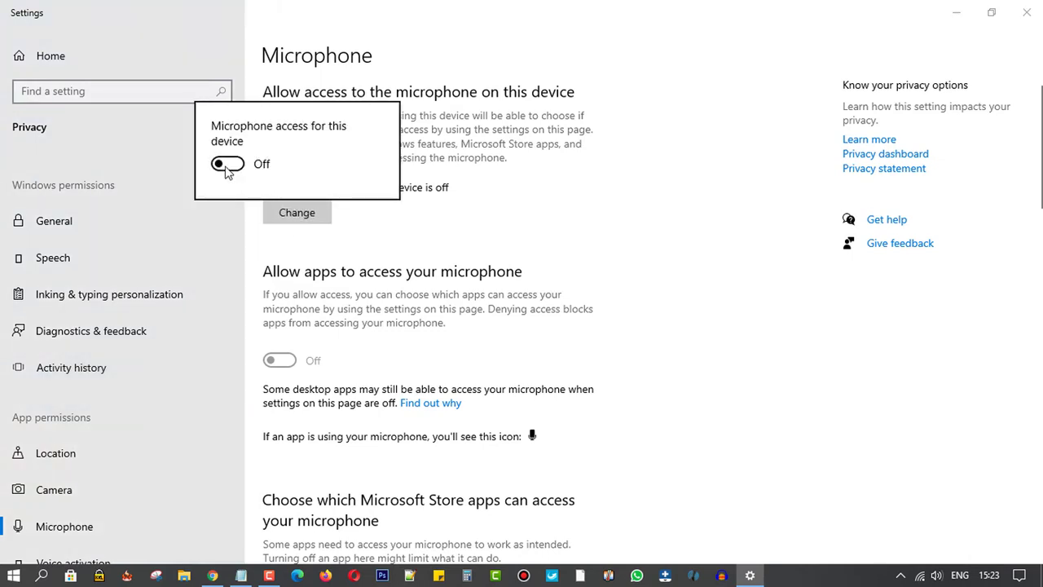
{"action": "left_click", "coordinate": [228, 163]}
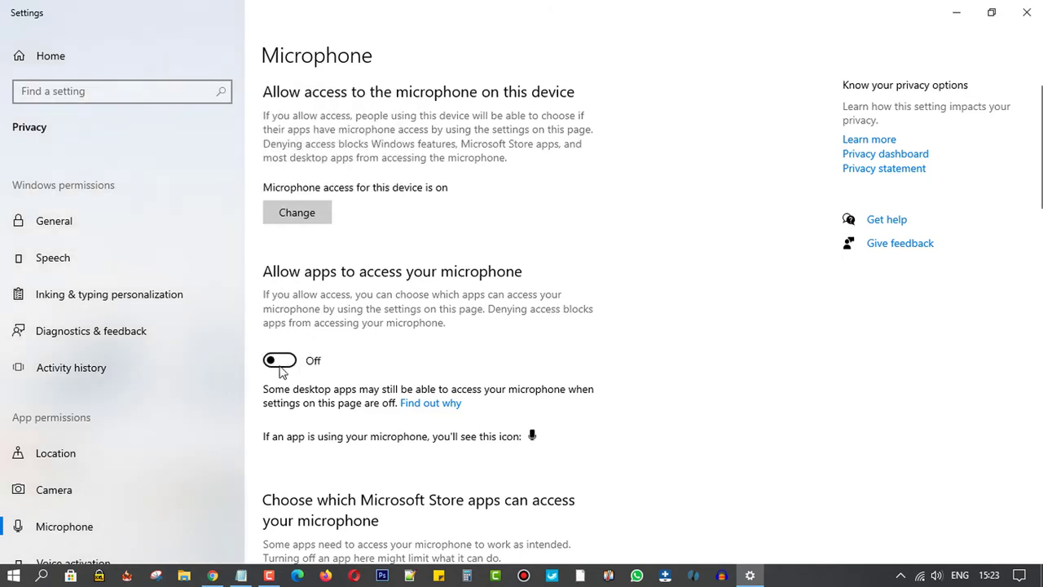
{"action": "left_click", "coordinate": [280, 361]}
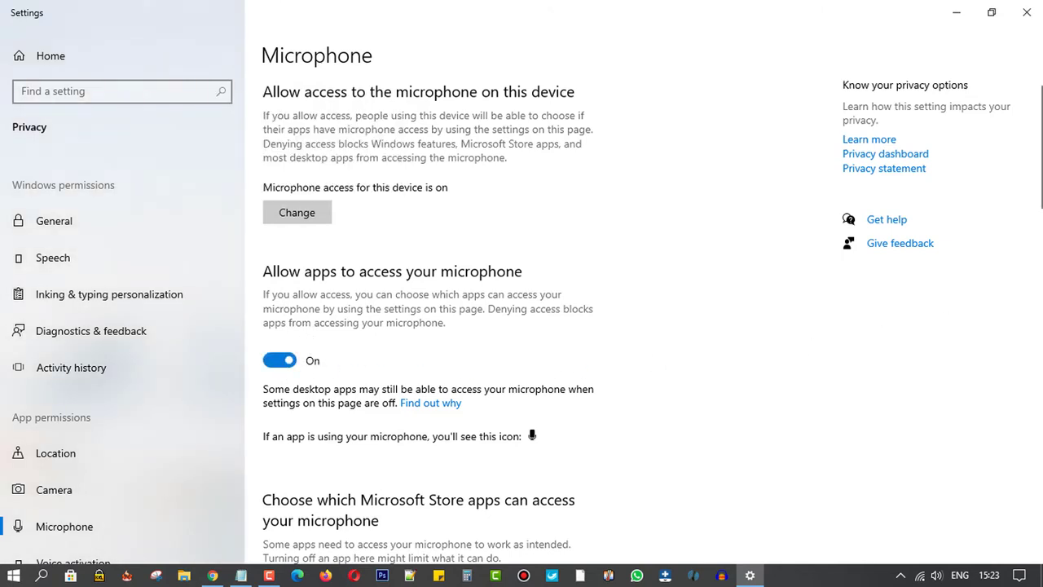
{"action": "scroll", "scroll_direction": "down", "scroll_amount": 3}
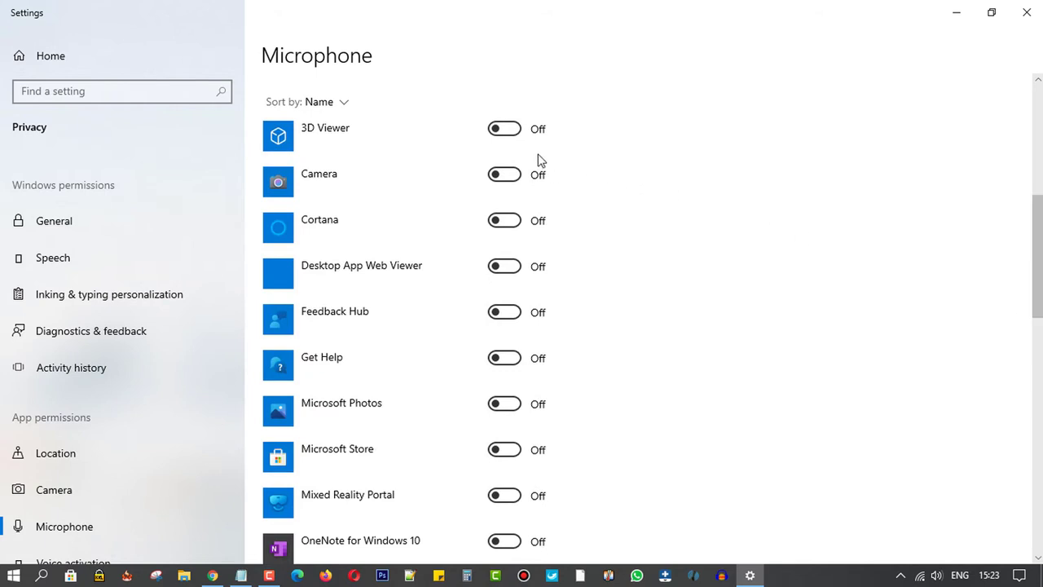
{"action": "left_click", "coordinate": [505, 265]}
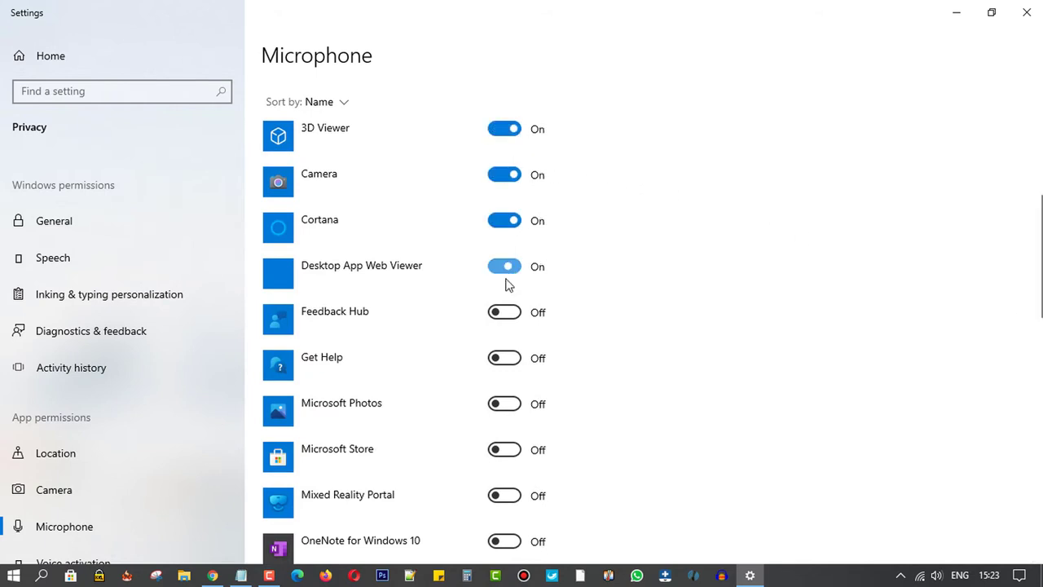
{"action": "scroll", "scroll_direction": "down", "scroll_amount": 3}
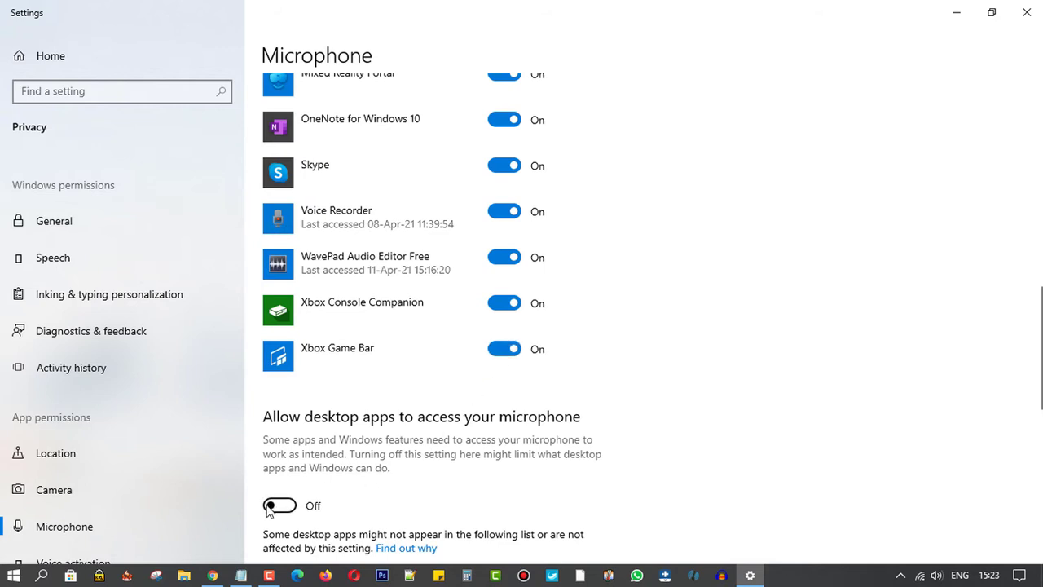
{"action": "left_click", "coordinate": [280, 505]}
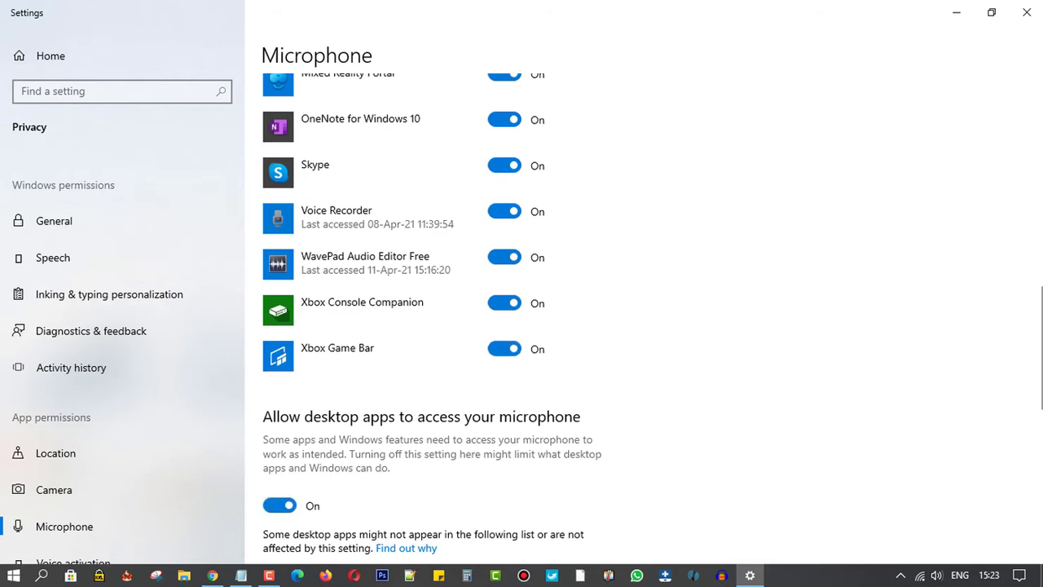
{"action": "scroll", "scroll_direction": "down", "scroll_amount": 3}
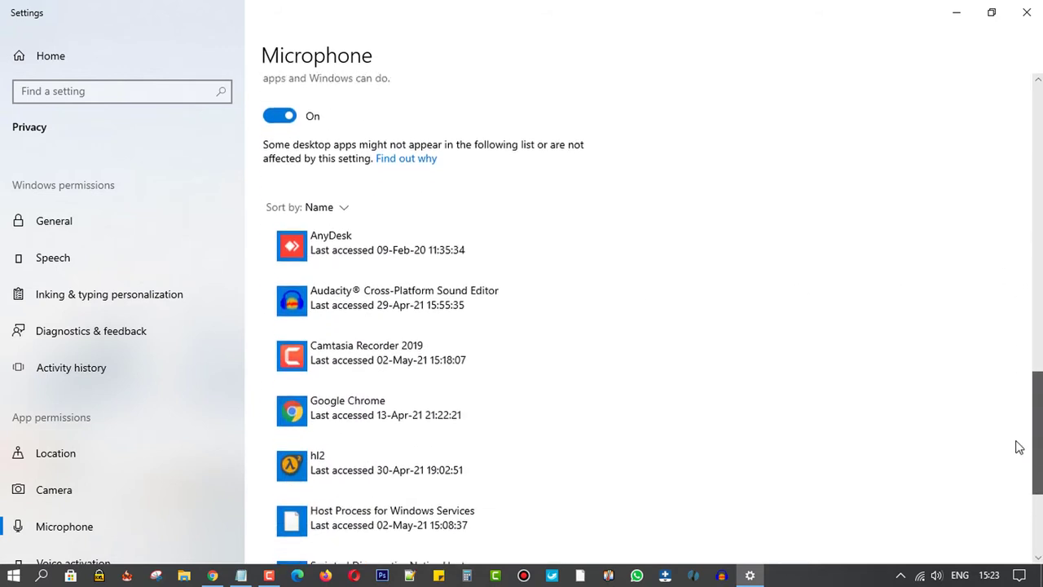
{"action": "scroll", "scroll_direction": "down", "scroll_amount": 3}
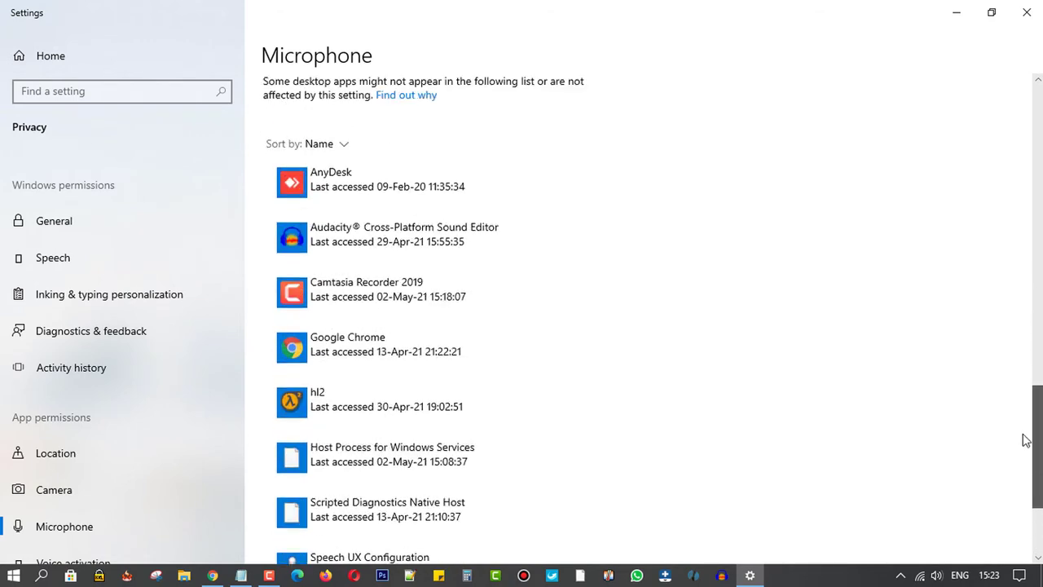
{"action": "scroll", "scroll_direction": "up", "scroll_amount": 3}
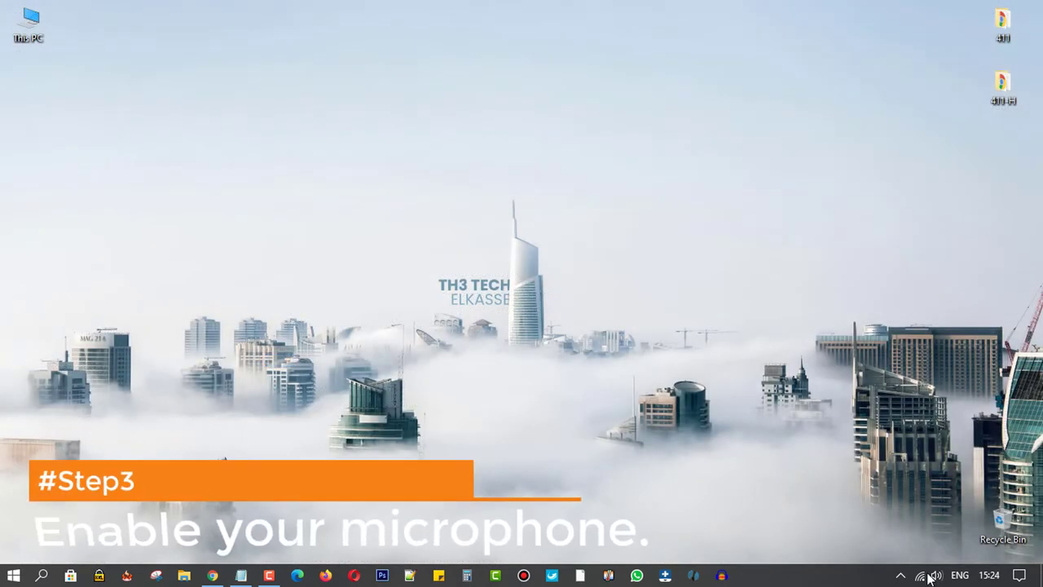
Enable the unavailable microphone on the Sound Control Panel's Recording tab so it becomes default.
{"action": "right_click", "coordinate": [935, 575]}
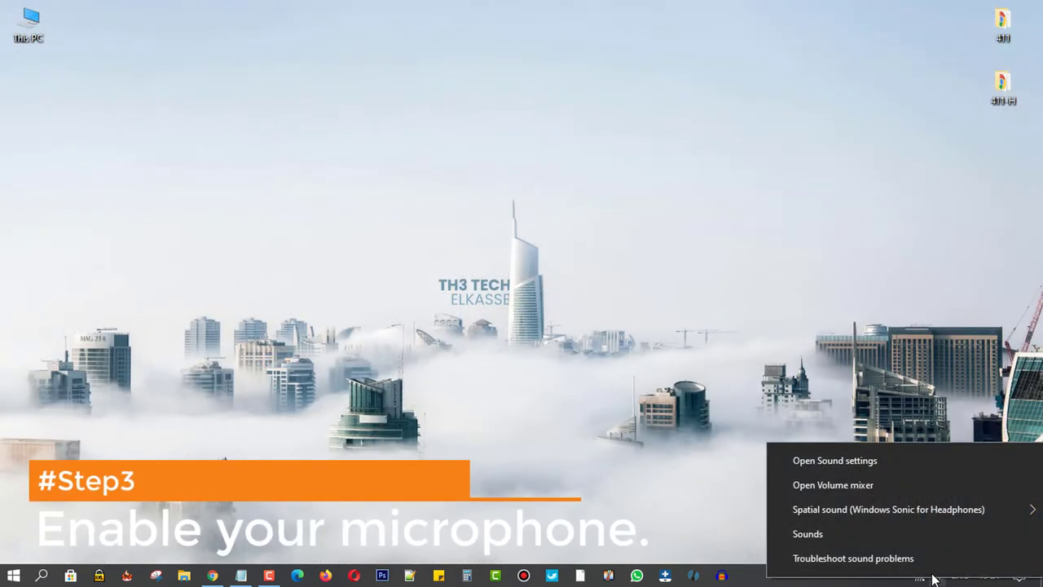
{"action": "left_click", "coordinate": [834, 459]}
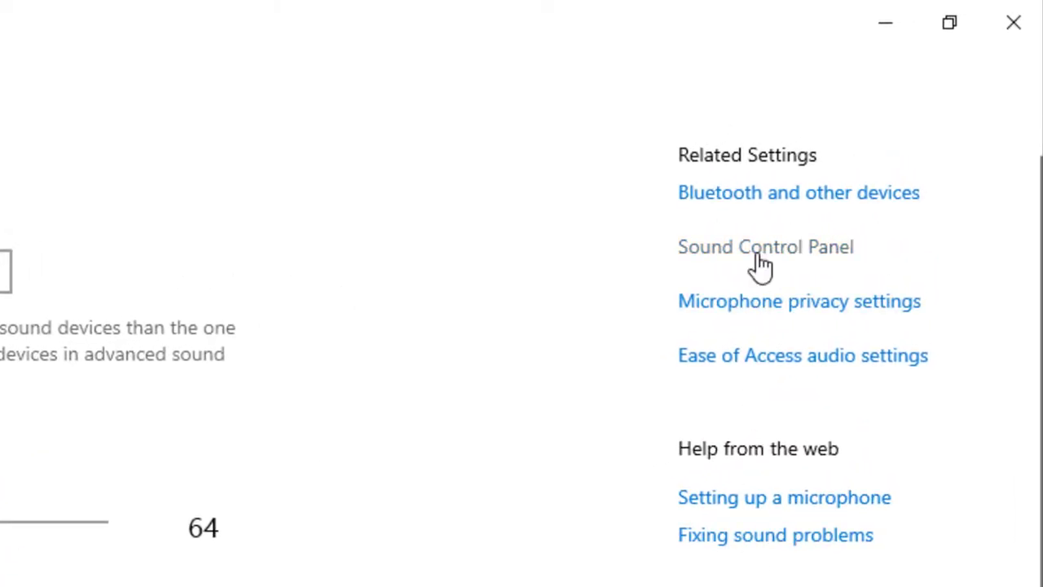
{"action": "left_click", "coordinate": [766, 248]}
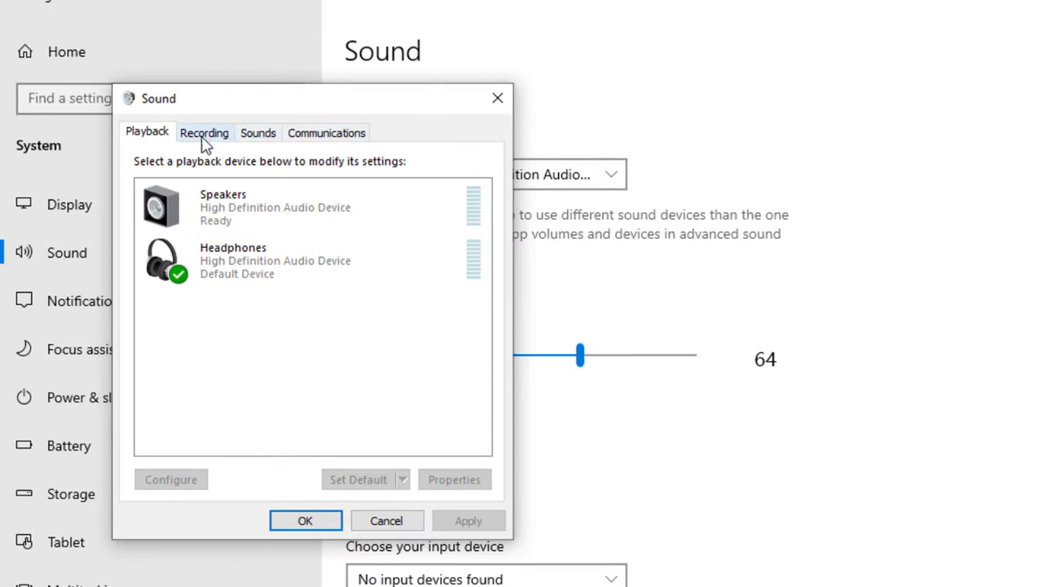
{"action": "left_click", "coordinate": [203, 132]}
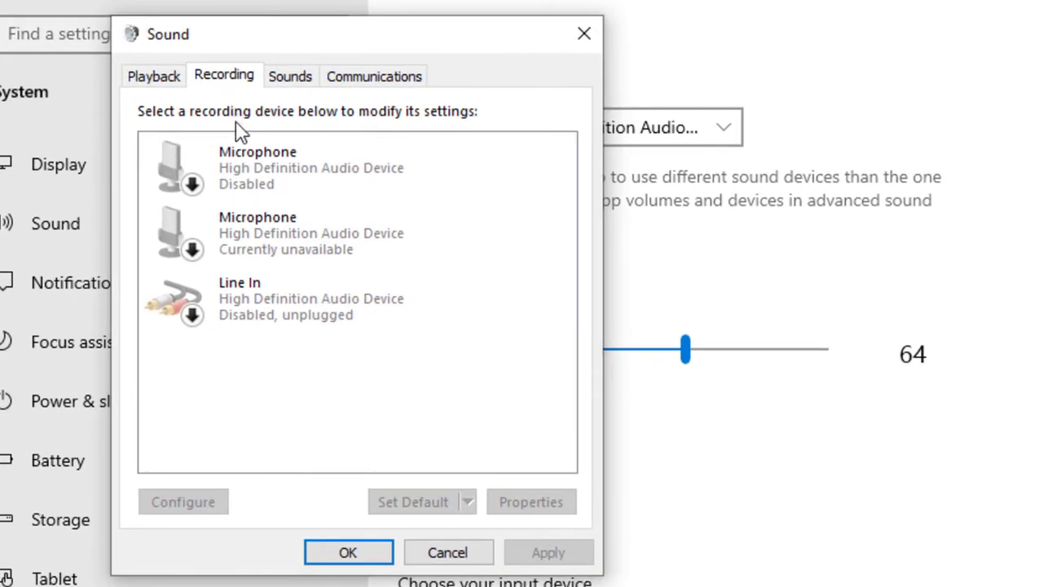
{"action": "right_click", "coordinate": [257, 232]}
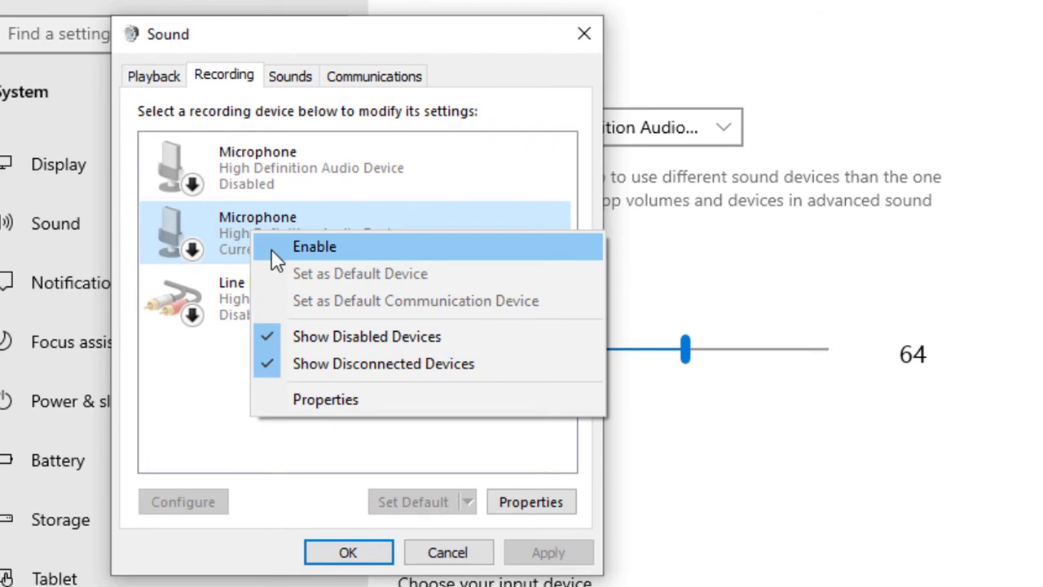
{"action": "left_click", "coordinate": [313, 246]}
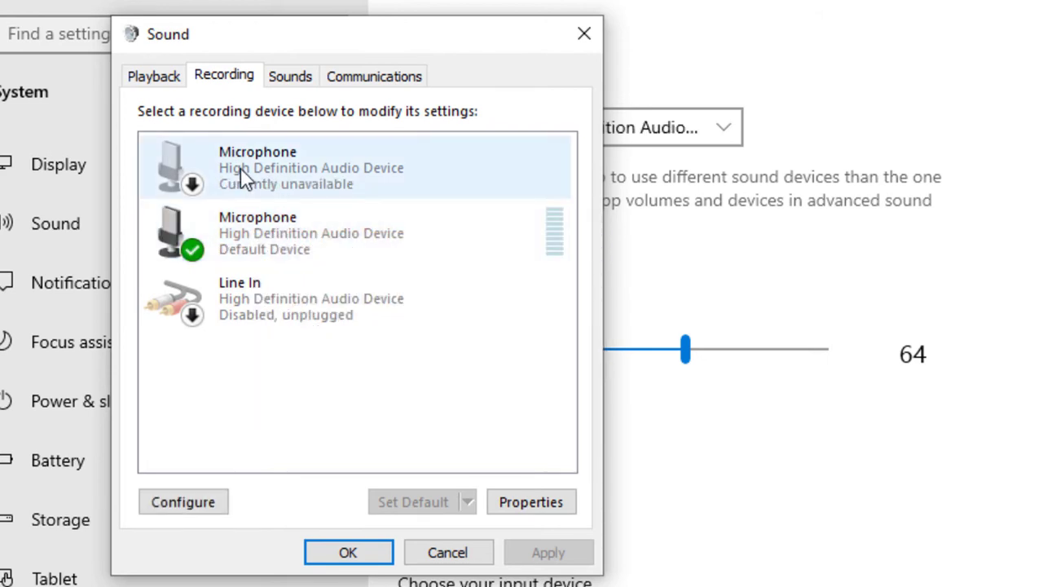
{"action": "left_click", "coordinate": [326, 233]}
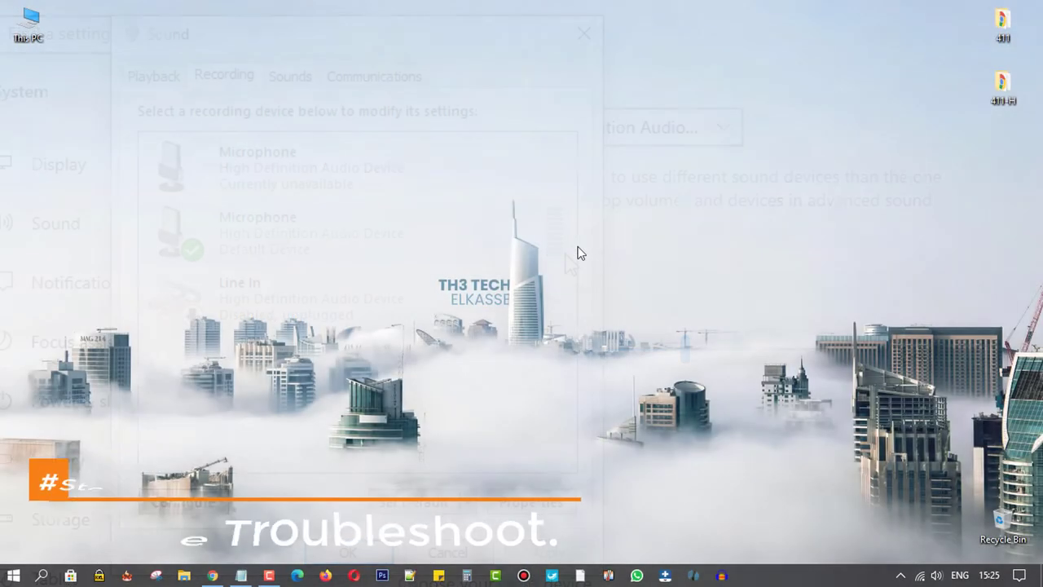
Run the Troubleshoot sound problems quick audio scan that plays a test beep.
{"action": "left_click", "coordinate": [584, 32]}
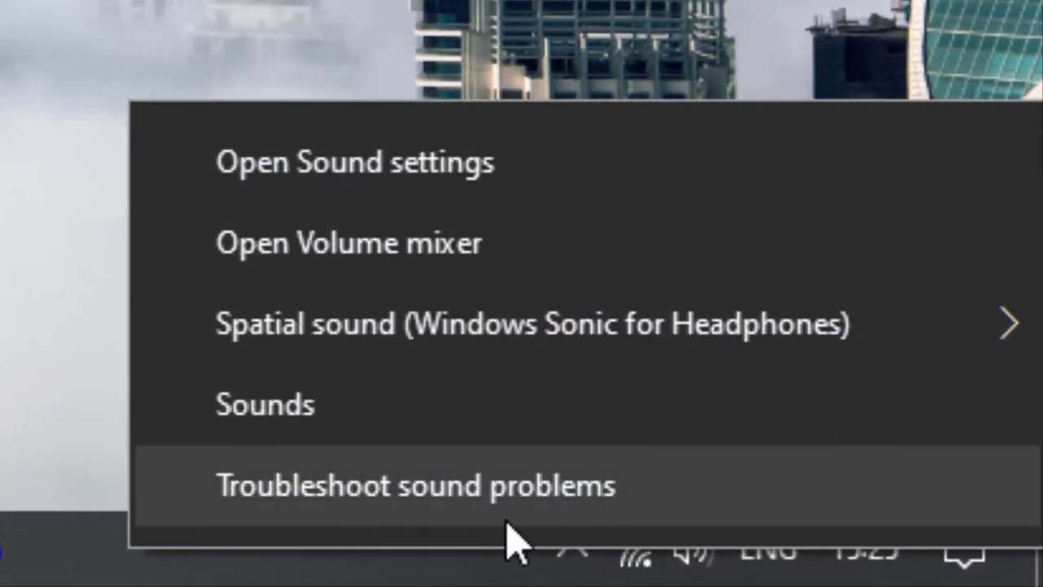
{"action": "left_click", "coordinate": [414, 486]}
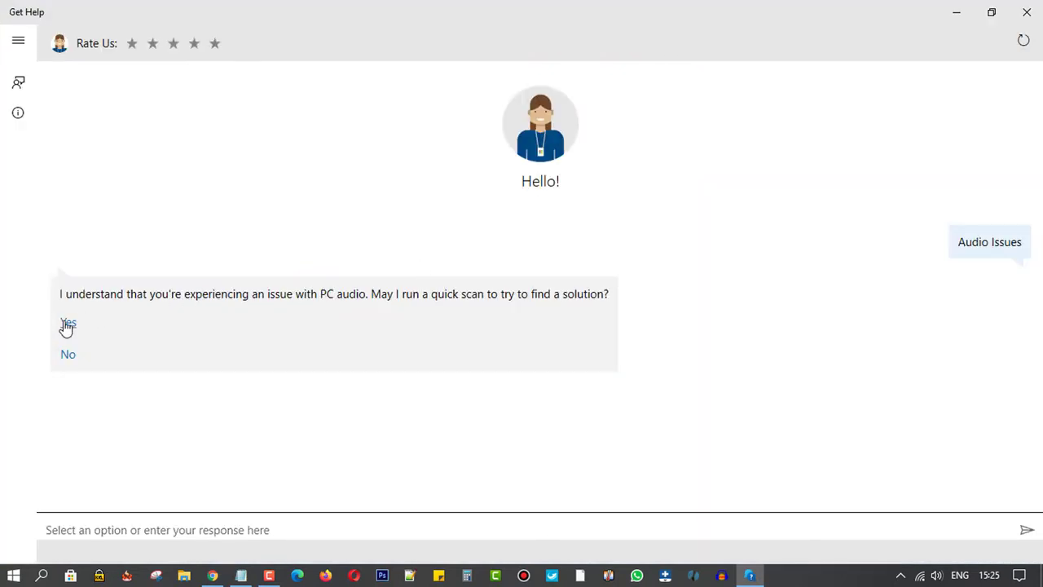
{"action": "left_click", "coordinate": [69, 323]}
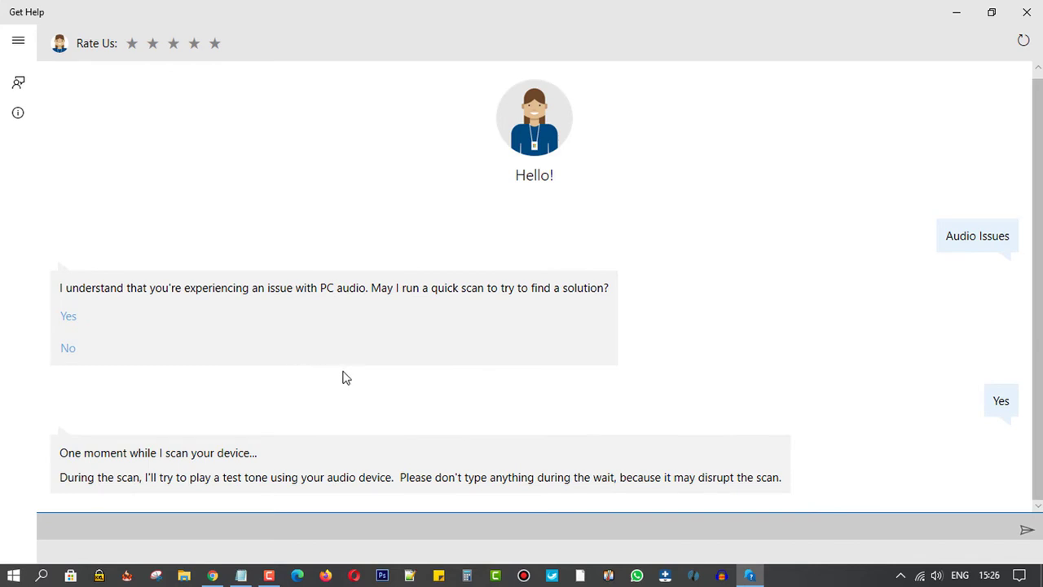
{"action": "scroll", "scroll_direction": "down", "scroll_amount": 3}
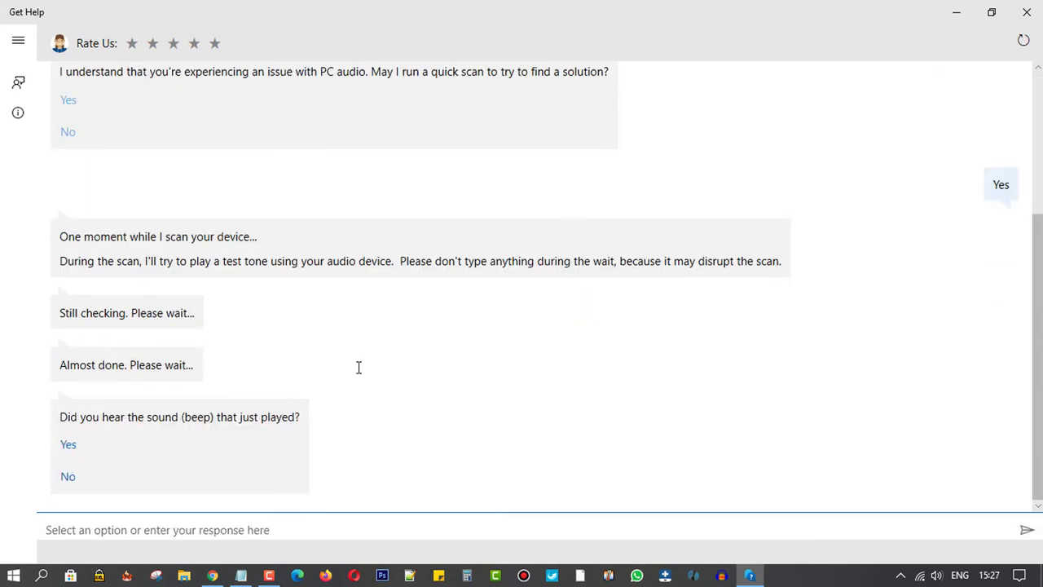
{"action": "mouse_move", "coordinate": [357, 381]}
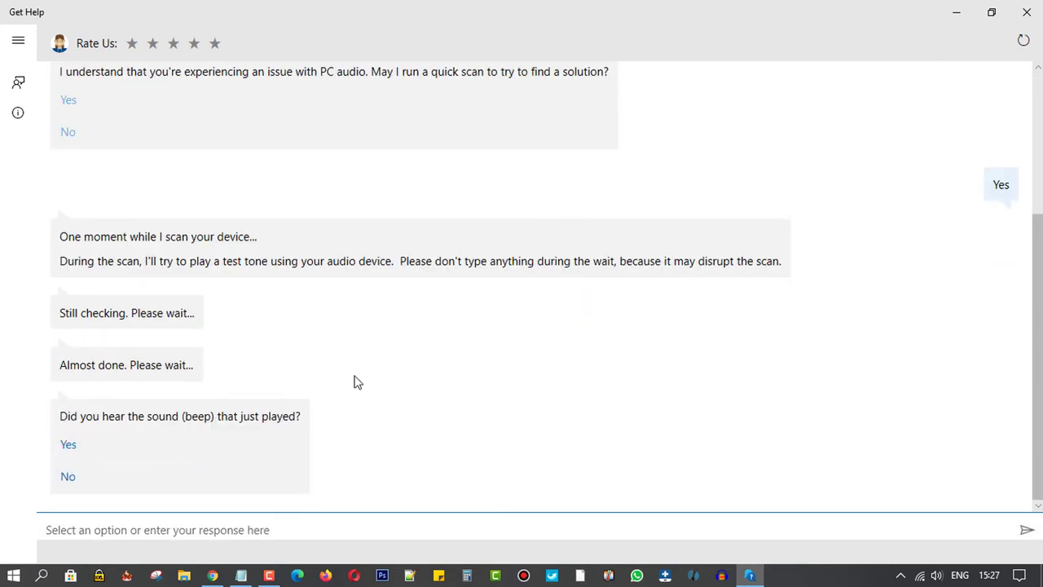
{"action": "mouse_move", "coordinate": [75, 470]}
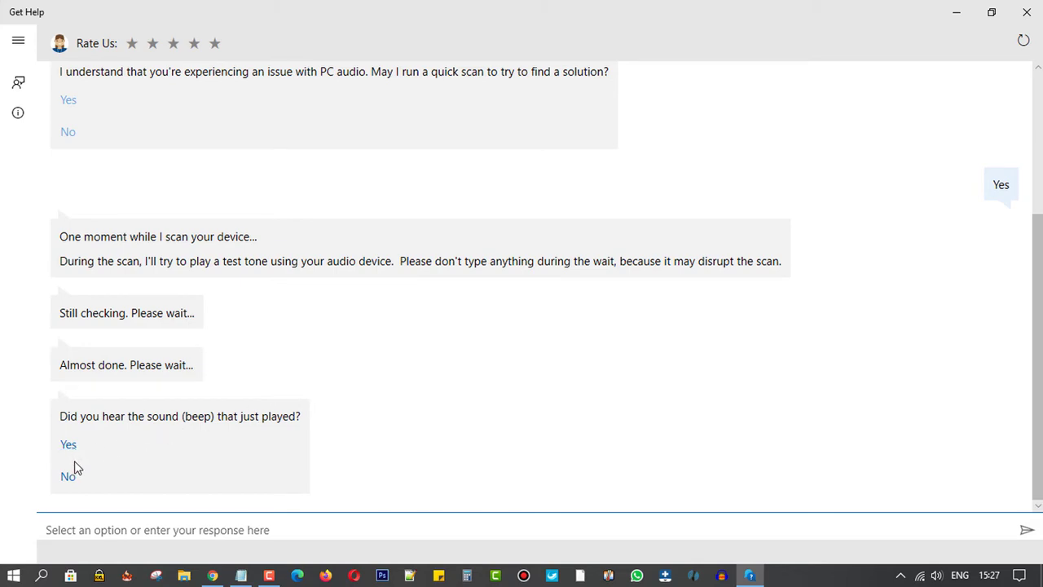
{"action": "left_click", "coordinate": [13, 575]}
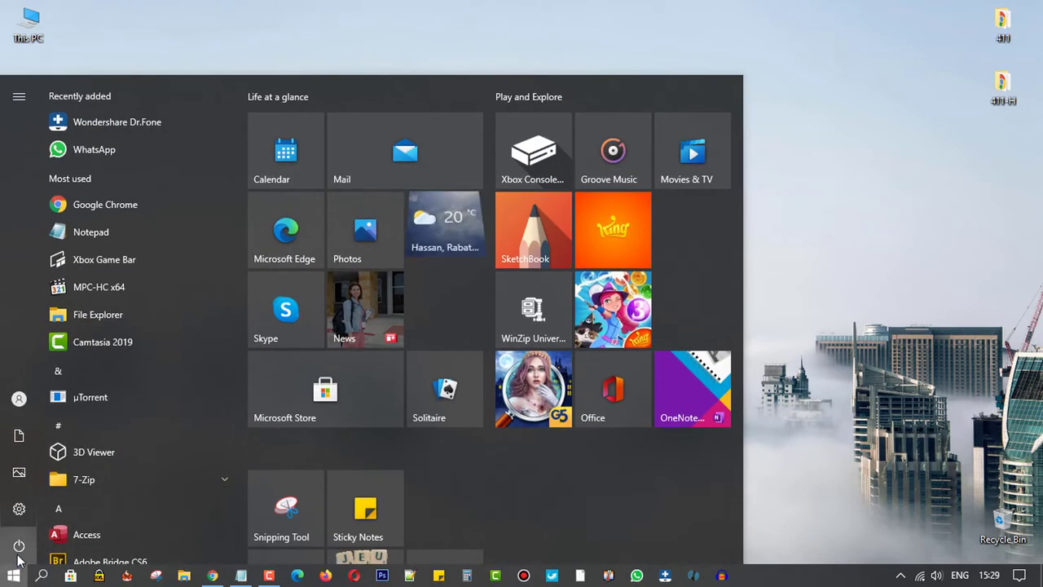
Restart the laptop from the Start menu's Power options to reach the HP startup menu.
{"action": "left_click", "coordinate": [20, 544]}
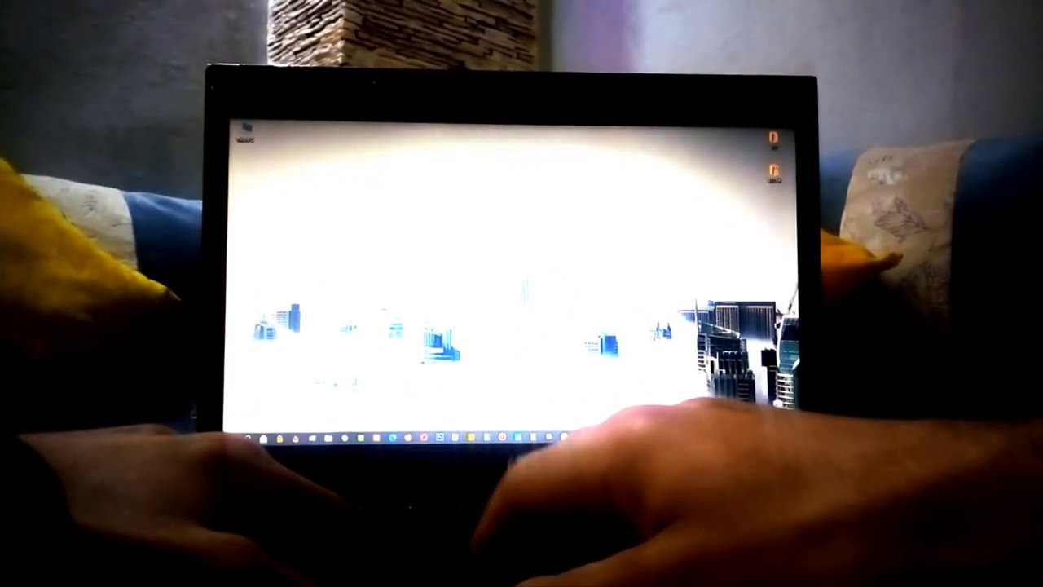
{"action": "left_click", "coordinate": [270, 440]}
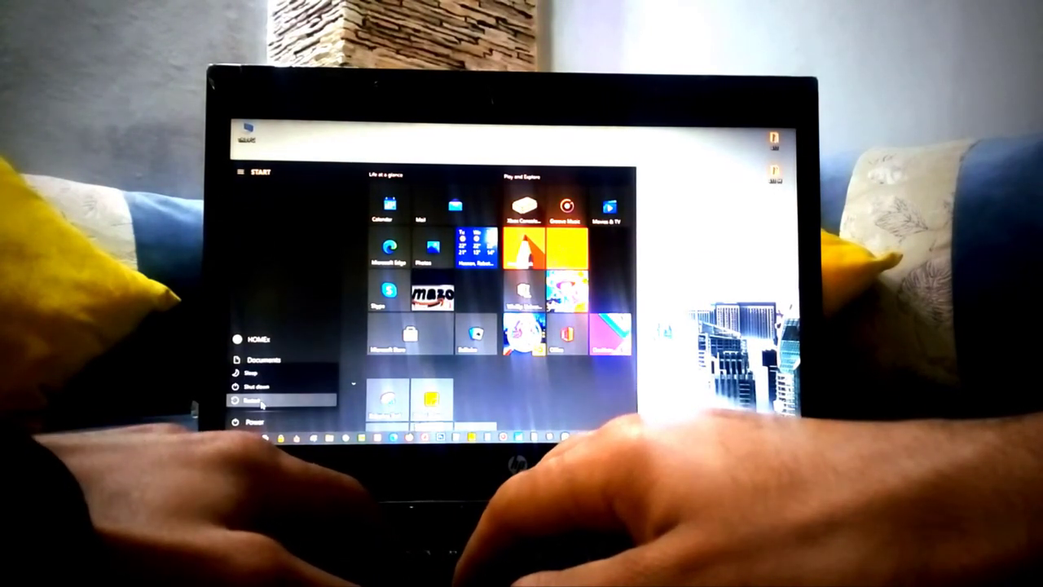
{"action": "left_click", "coordinate": [255, 401]}
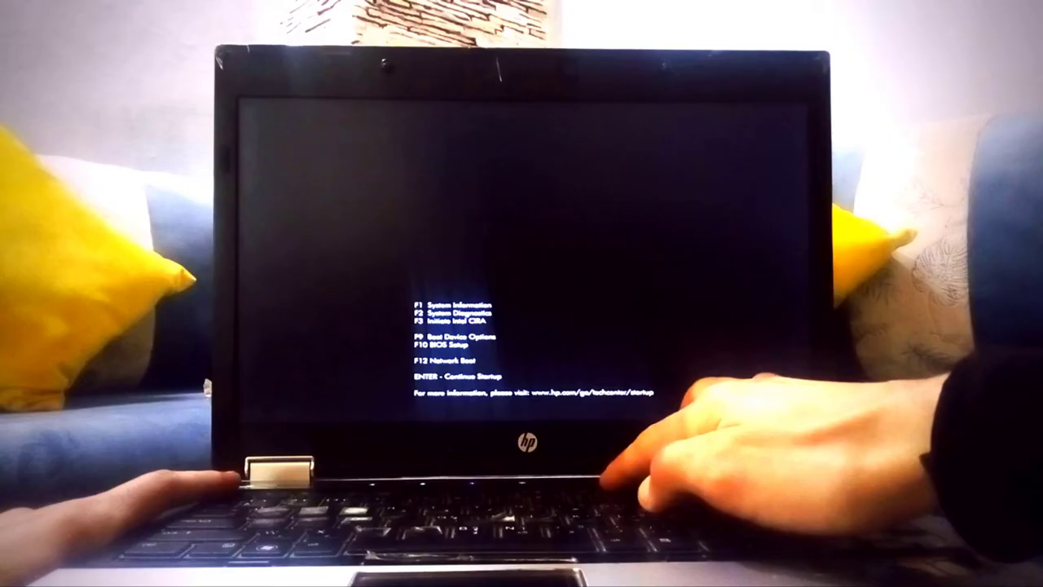
Enter BIOS Setup with F10, tick Microphone under Built-In Device Options, and save.
{"action": "key", "text": "f10"}
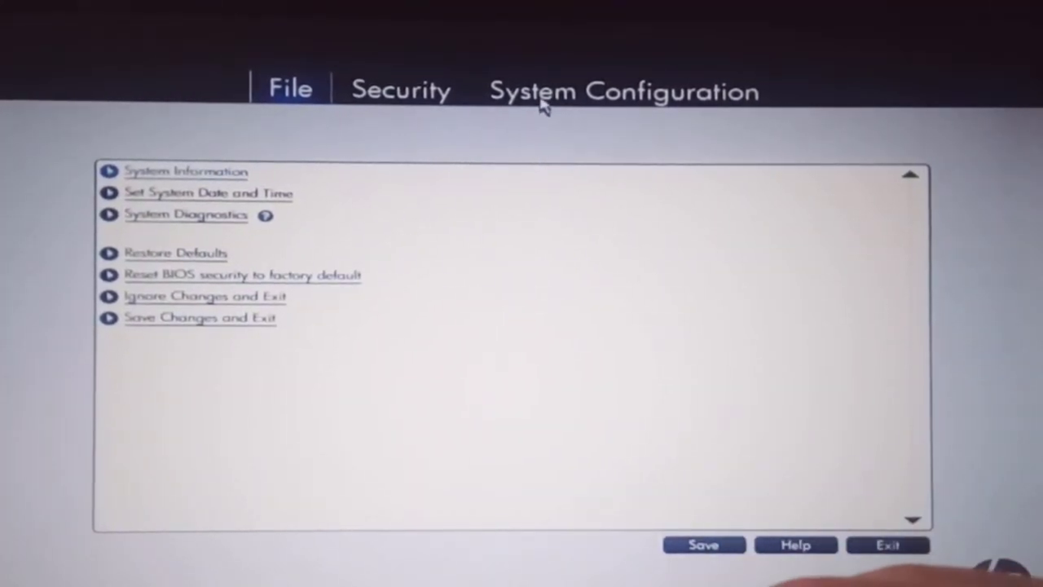
{"action": "left_click", "coordinate": [623, 89]}
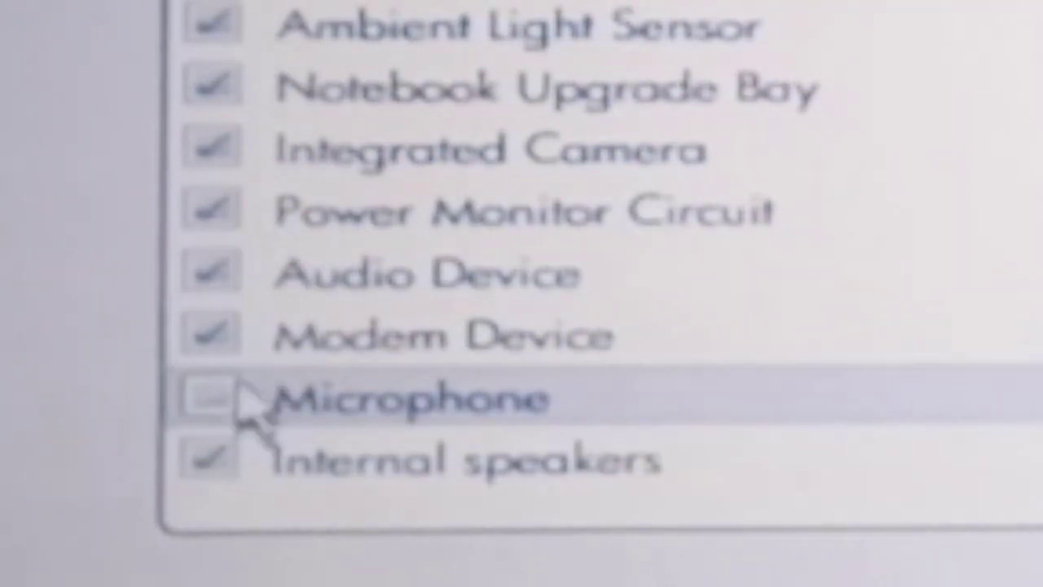
{"action": "left_click", "coordinate": [212, 398]}
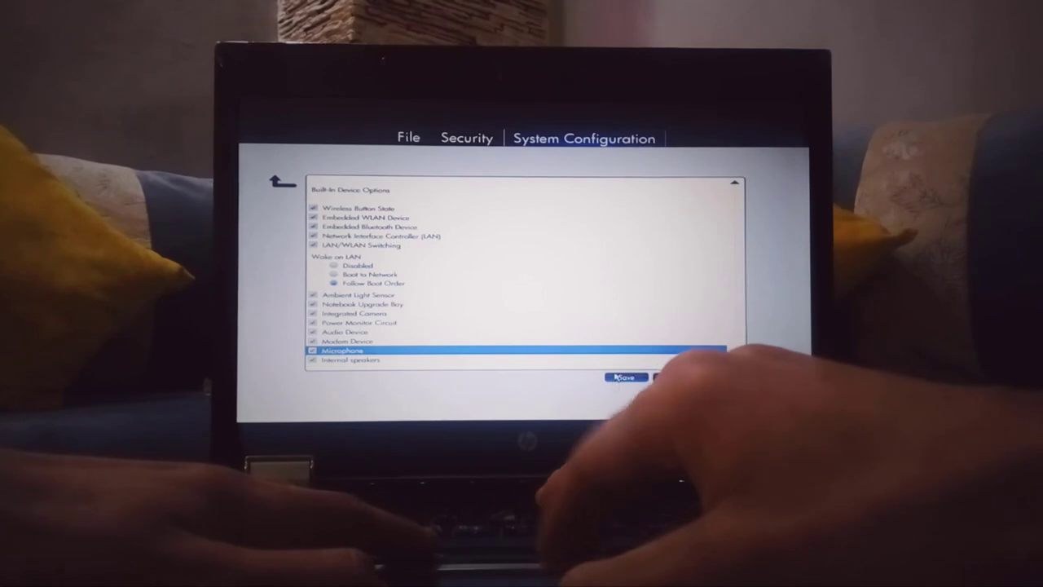
{"action": "left_click", "coordinate": [624, 377]}
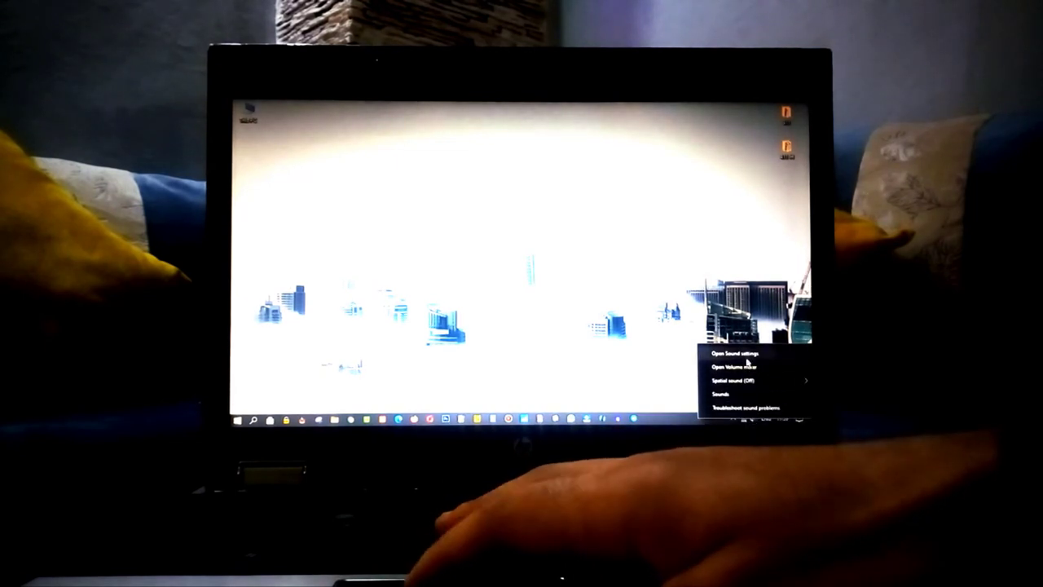
Show the Recording tab listing the default microphone with its level meter reacting.
{"action": "left_click", "coordinate": [734, 352]}
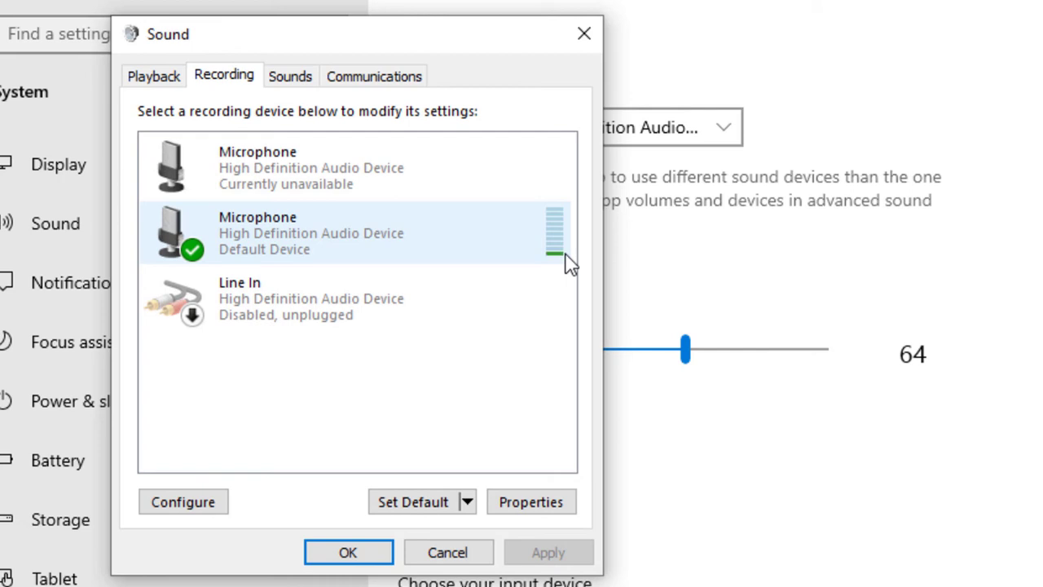
{"action": "mouse_move", "coordinate": [557, 244]}
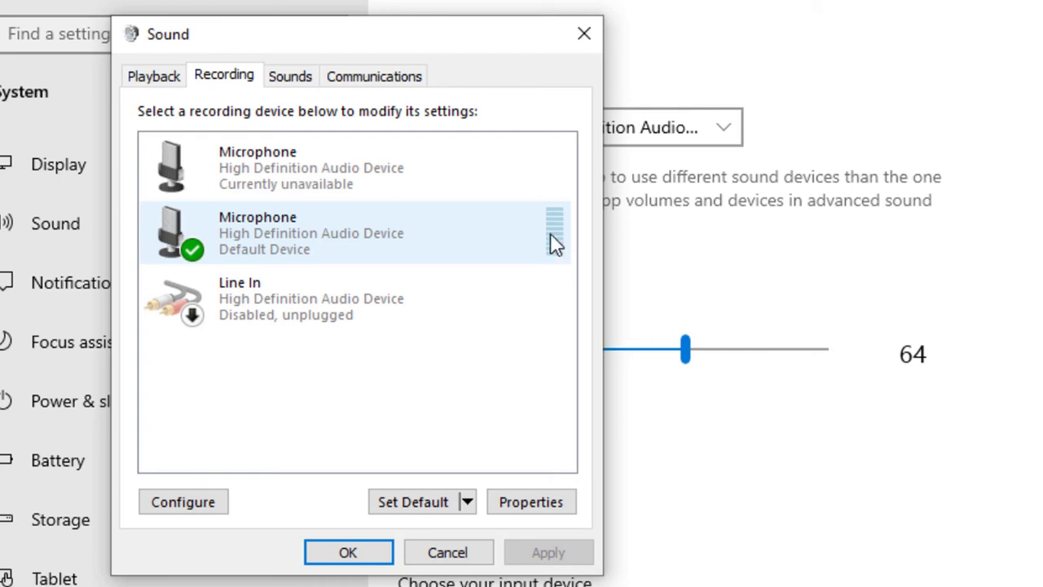